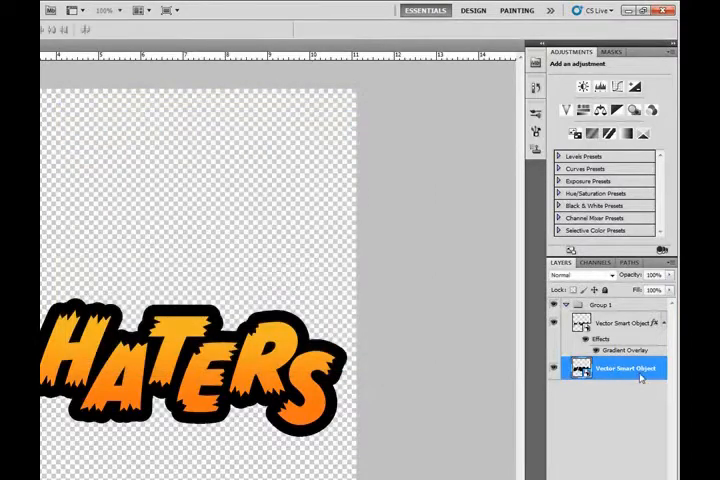
Step: Apply a Color Overlay of pure white (#ffffff) to the lower Vector Smart Object layer
right_click(624, 368)
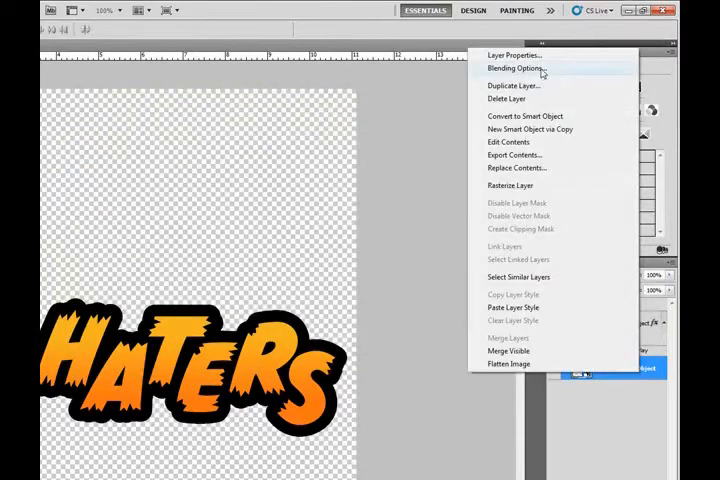
click(516, 68)
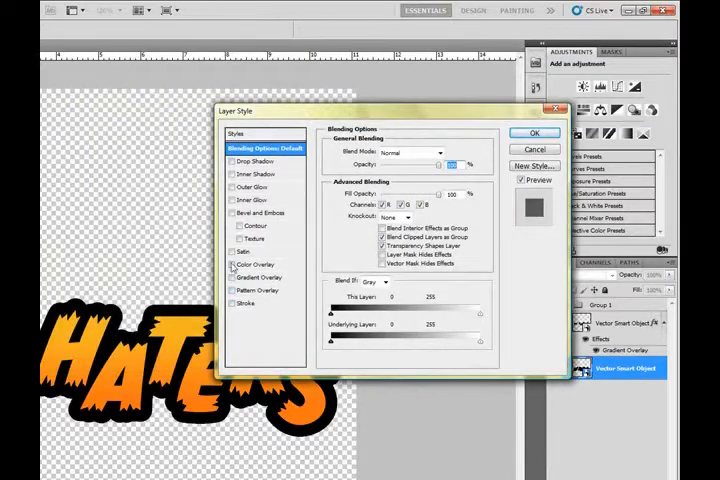
click(252, 264)
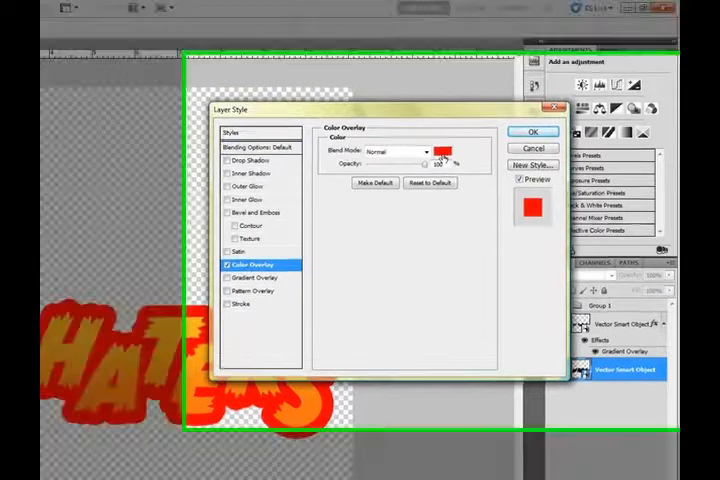
click(448, 152)
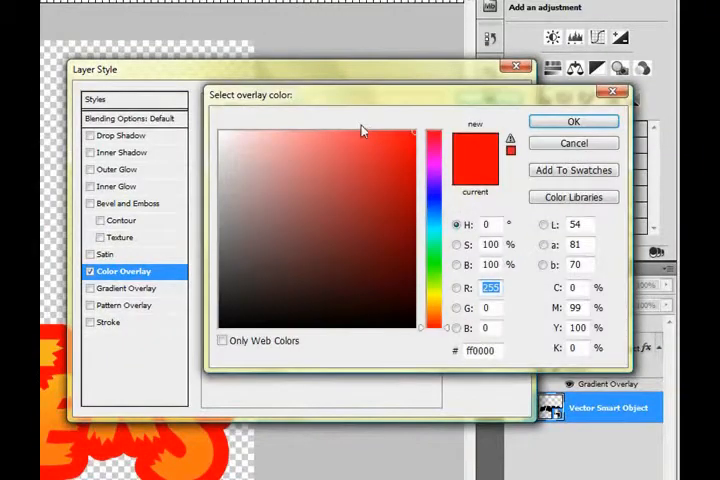
click(224, 138)
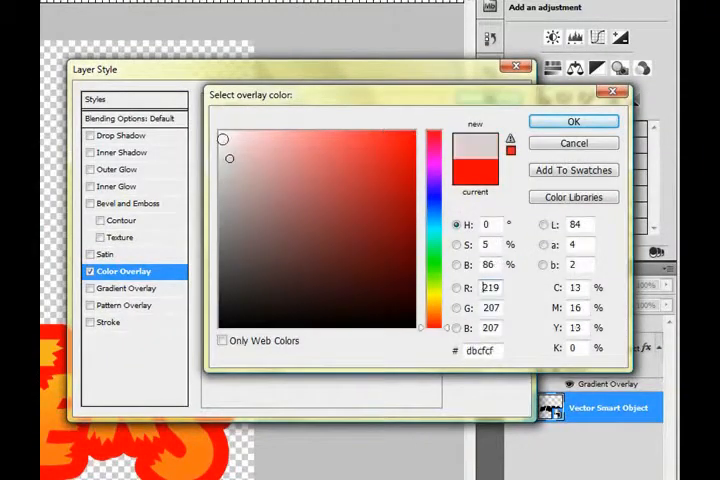
click(224, 138)
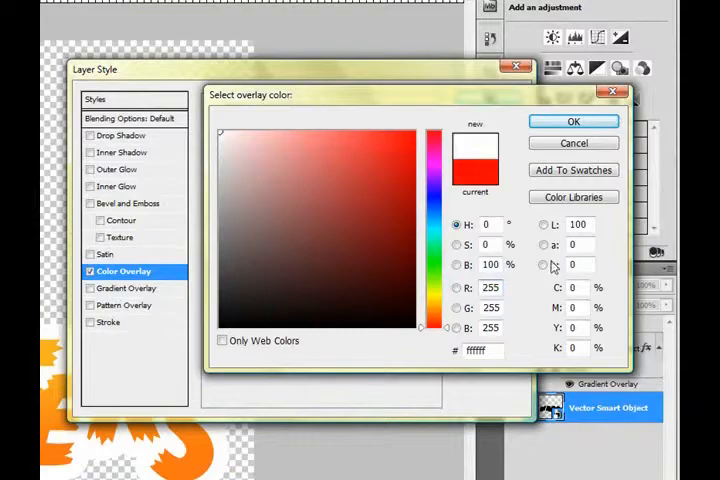
mouse_move(572, 120)
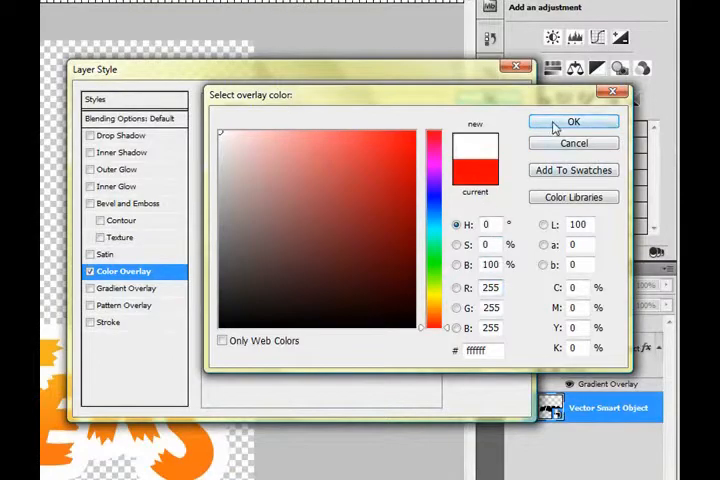
click(572, 120)
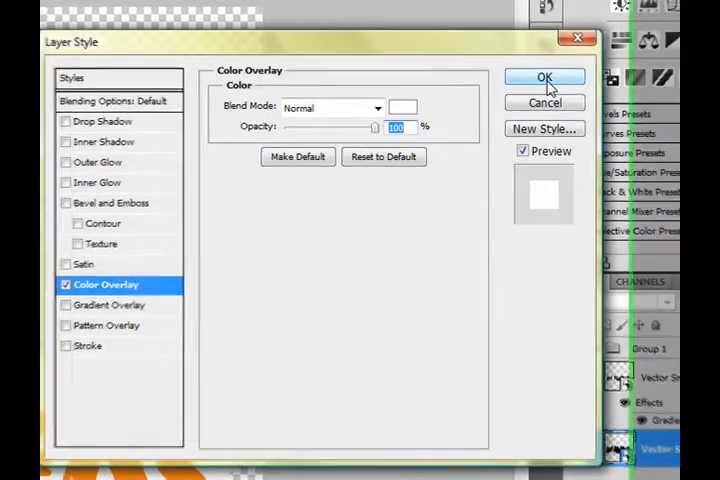
click(544, 78)
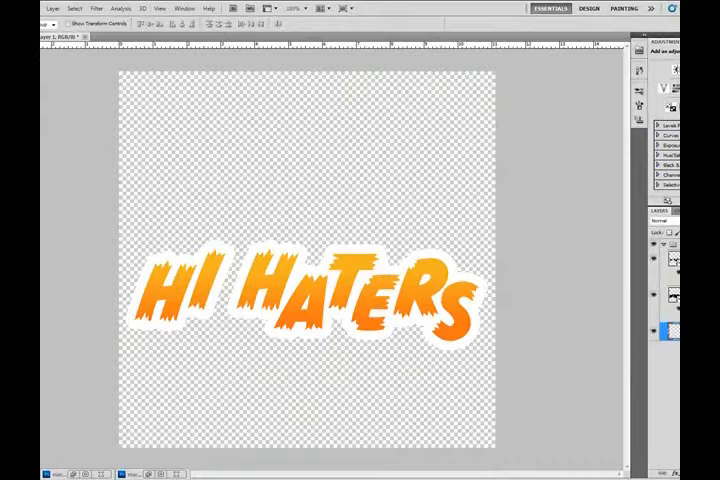
mouse_move(356, 140)
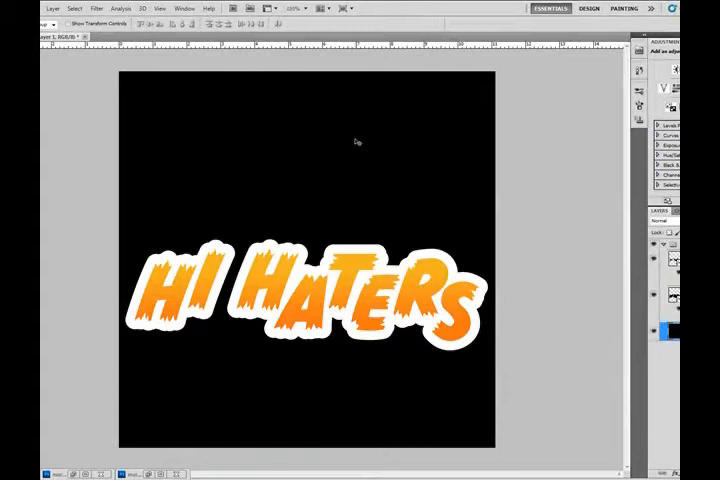
mouse_move(384, 288)
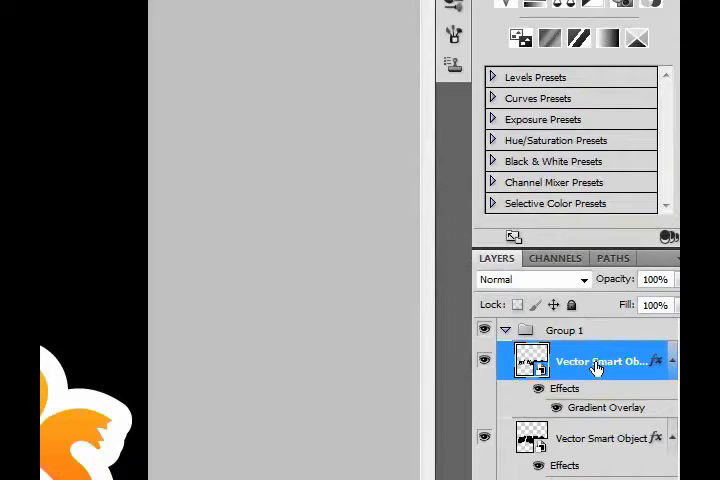
Step: Enable a black Stroke and a Drop Shadow in the top text layer's Blending Options
right_click(596, 360)
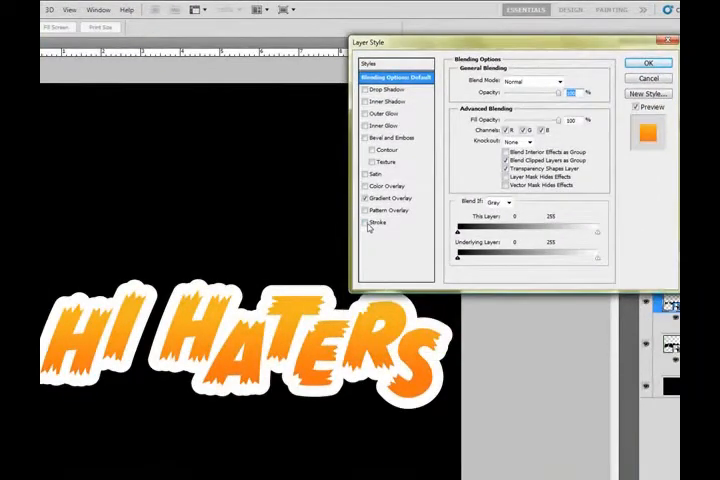
click(366, 224)
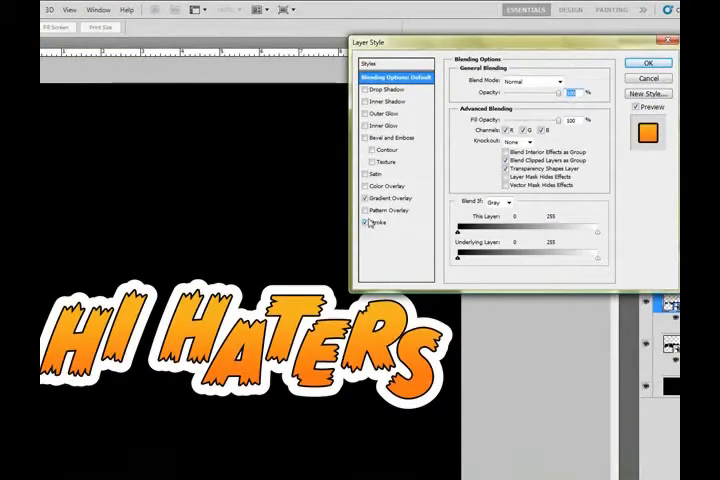
click(376, 224)
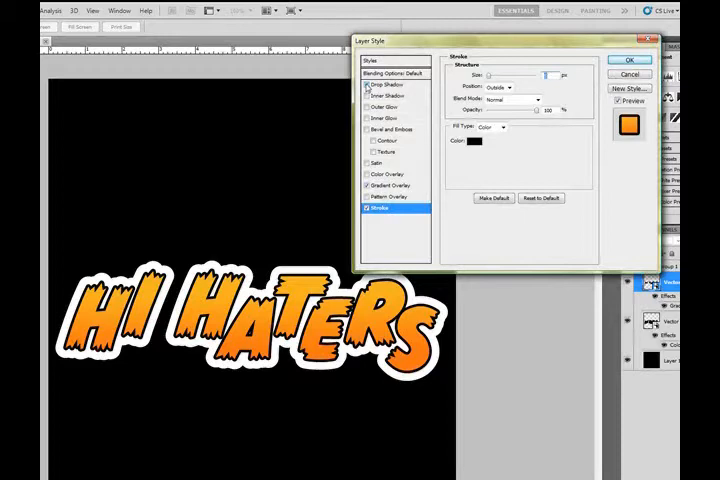
click(384, 88)
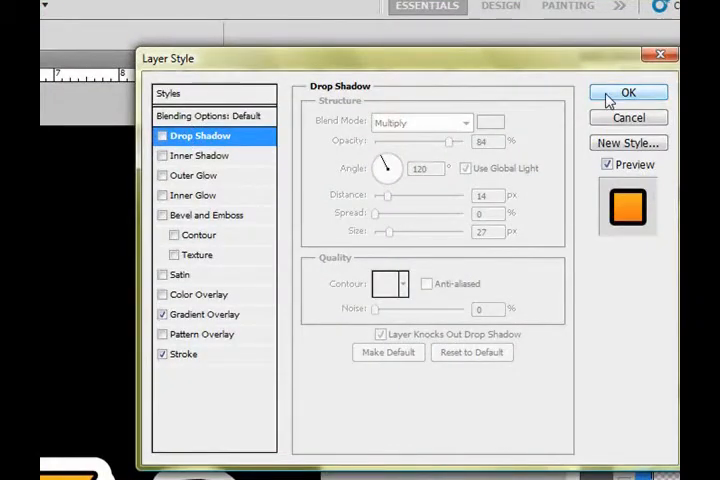
click(628, 92)
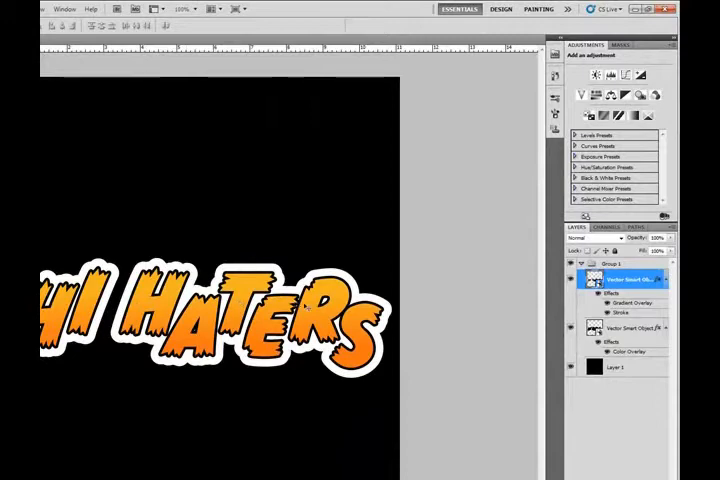
Step: Duplicate the text layer as a dark copy nudged down and right behind the orange text
right_click(624, 280)
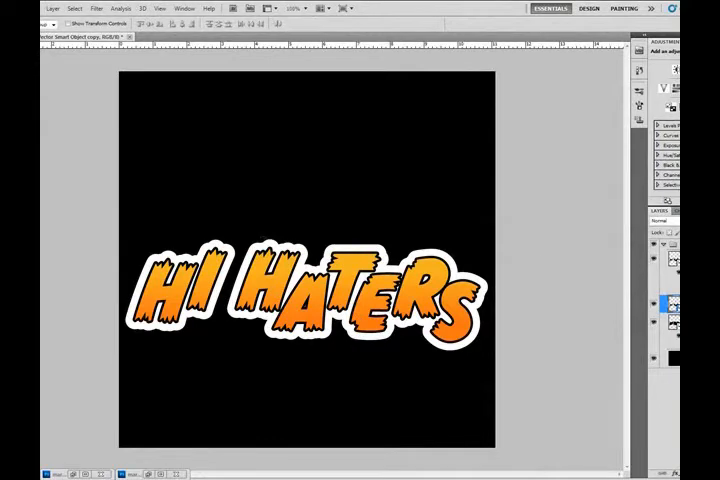
mouse_move(120, 150)
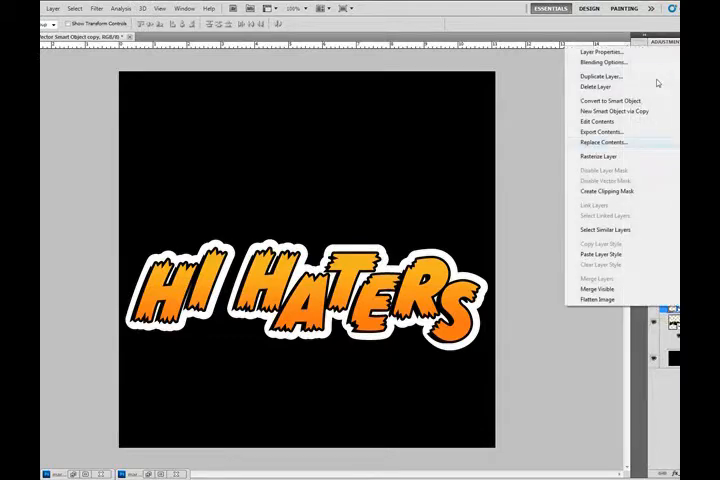
mouse_move(650, 100)
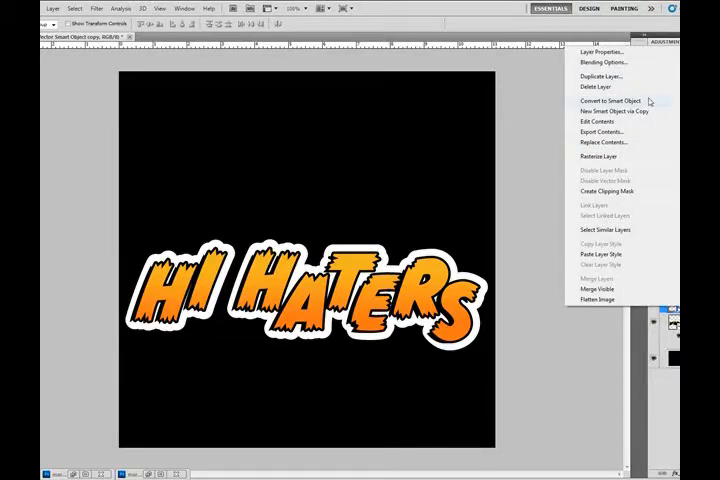
mouse_move(604, 204)
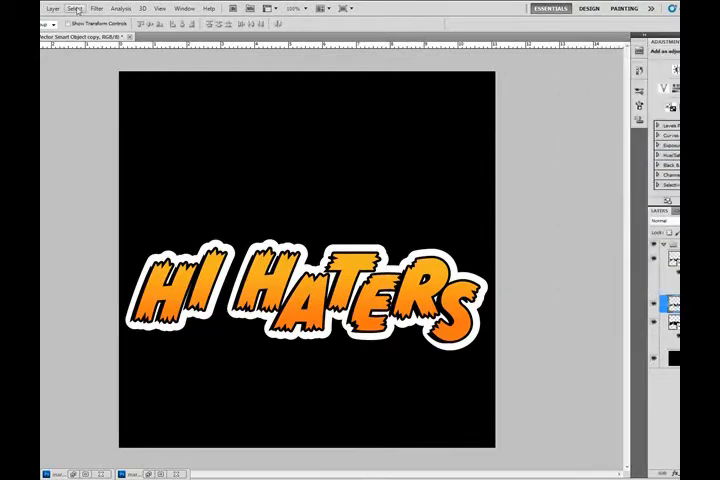
Step: Apply a Gaussian Blur of about 2.8 pixels to the shadow copy
click(96, 8)
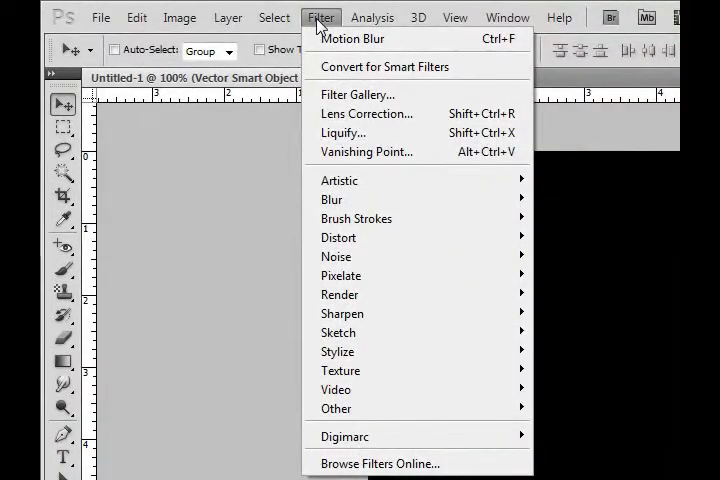
mouse_move(332, 200)
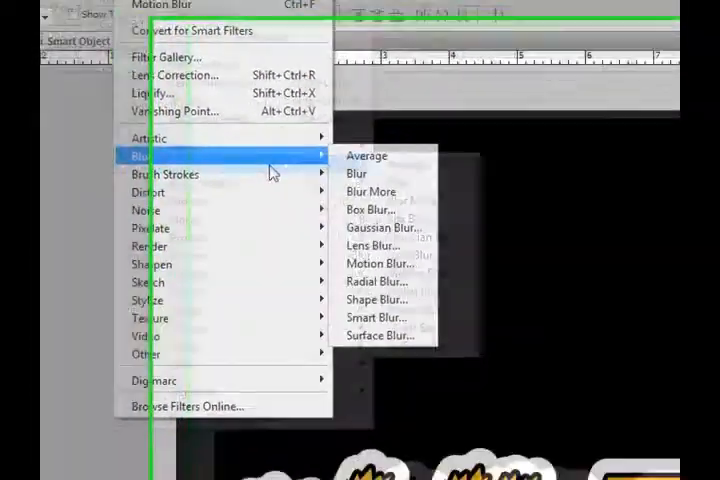
click(384, 228)
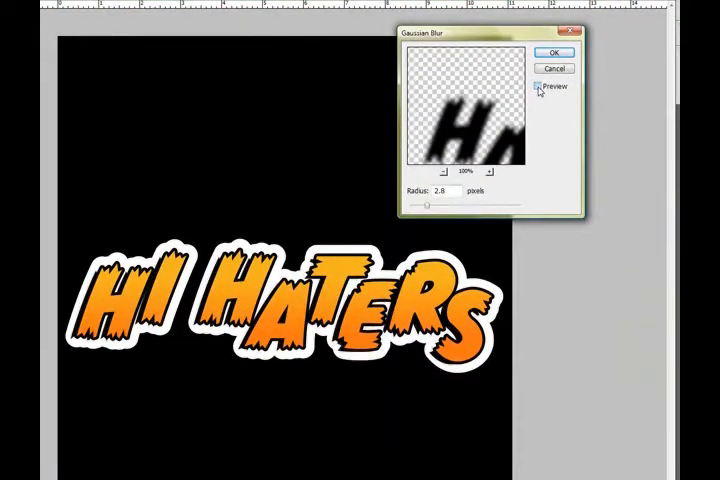
click(540, 84)
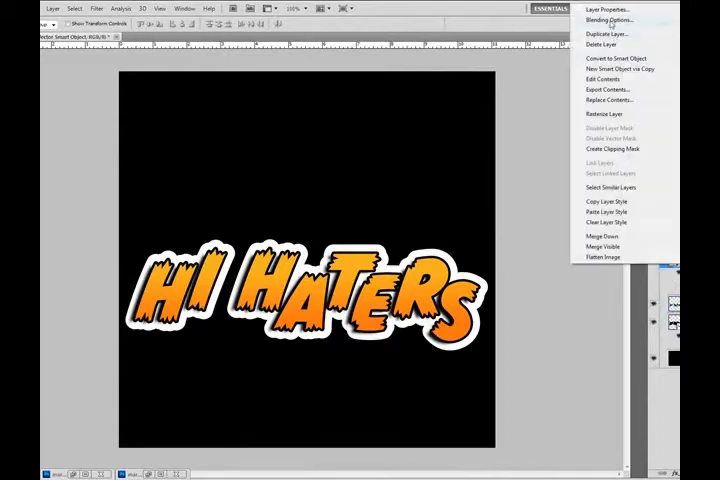
Step: Replace the orange with a purple Gradient Overlay preset on the text layer
click(600, 20)
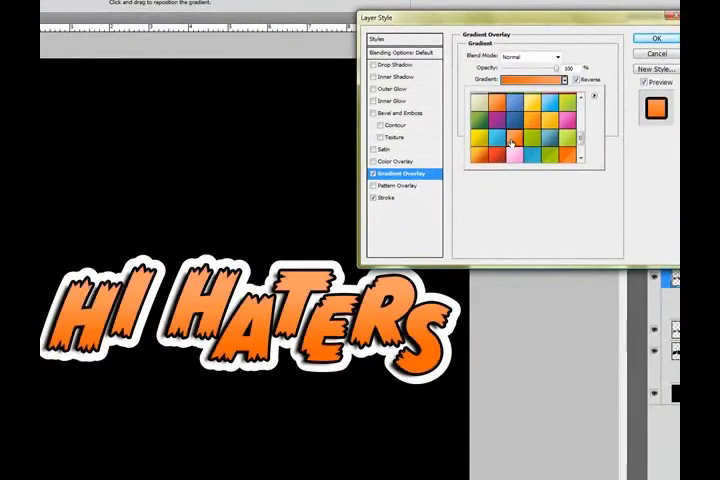
click(498, 128)
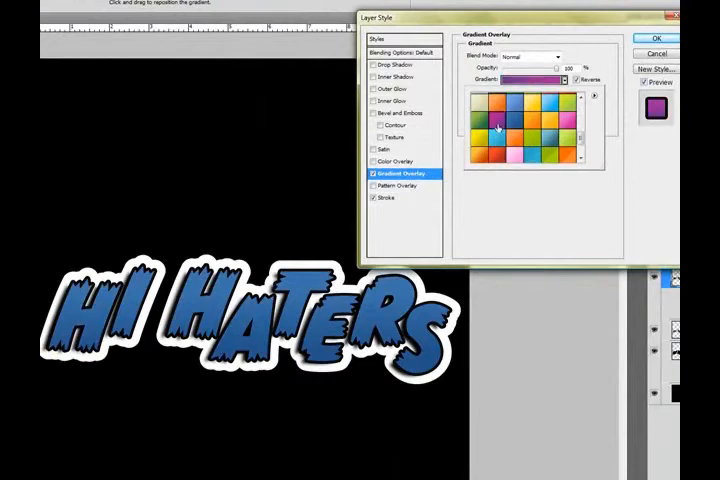
click(504, 130)
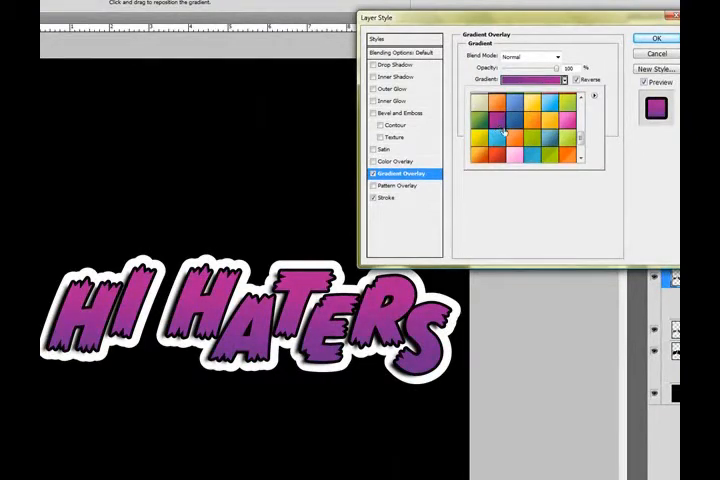
click(650, 38)
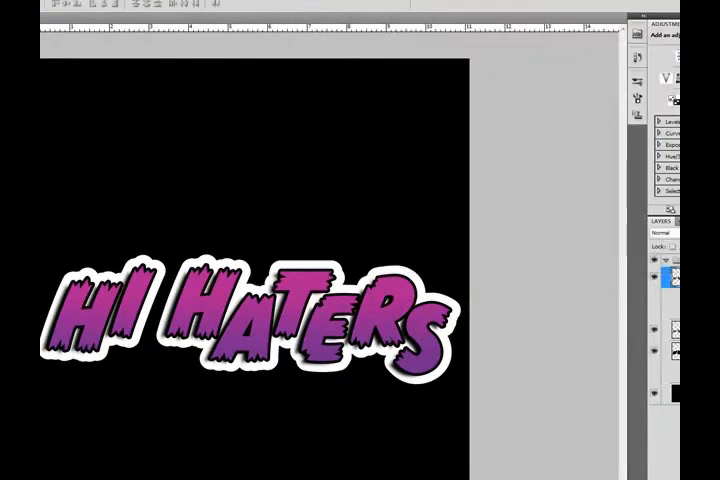